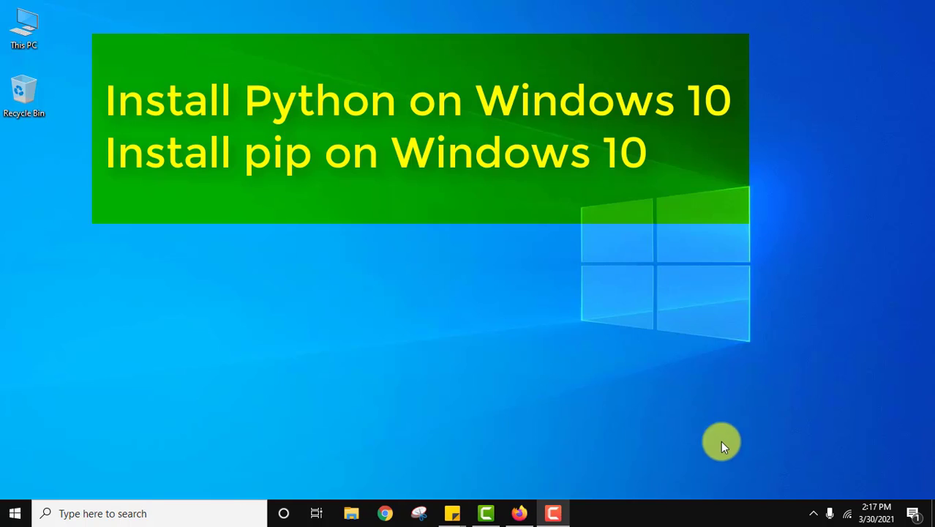
mouse_move(384, 512)
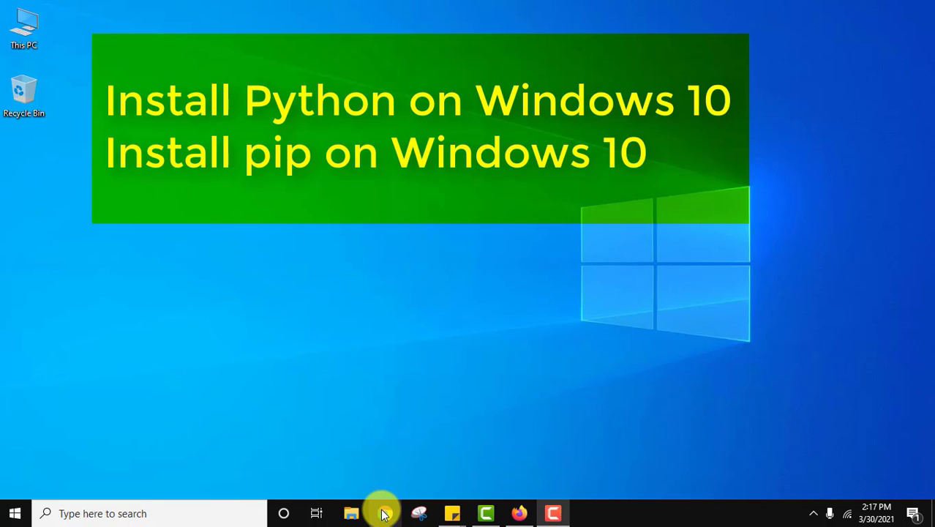
- Search Google for 'python', reach python.org and download the Python 3.9.2 Windows installer
click(385, 513)
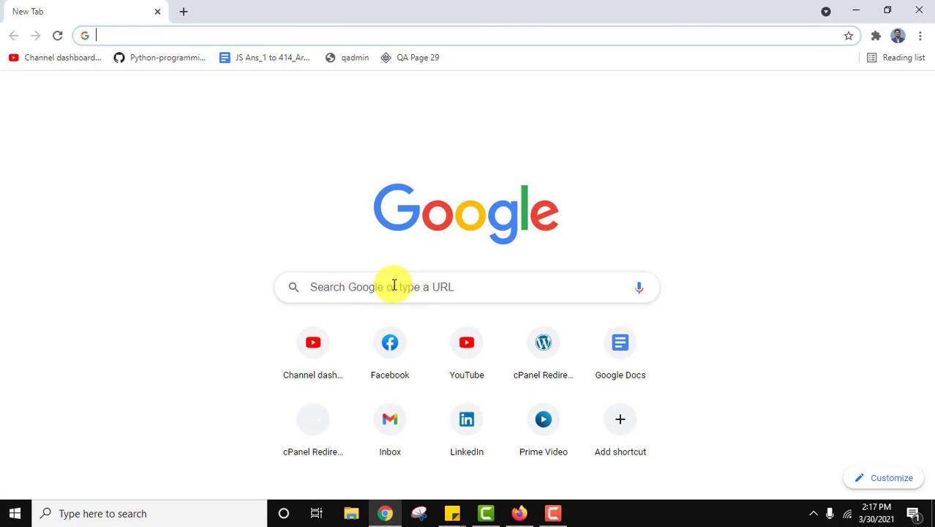
text(python)
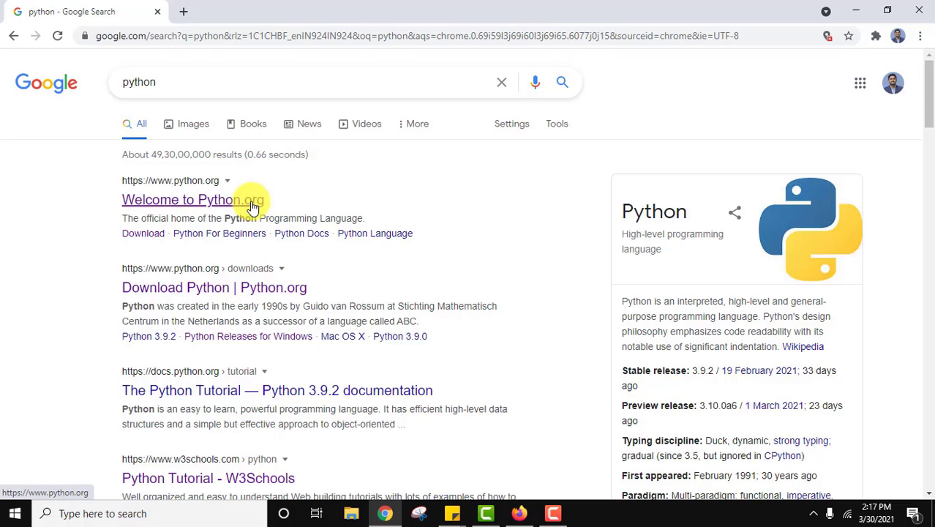
click(177, 199)
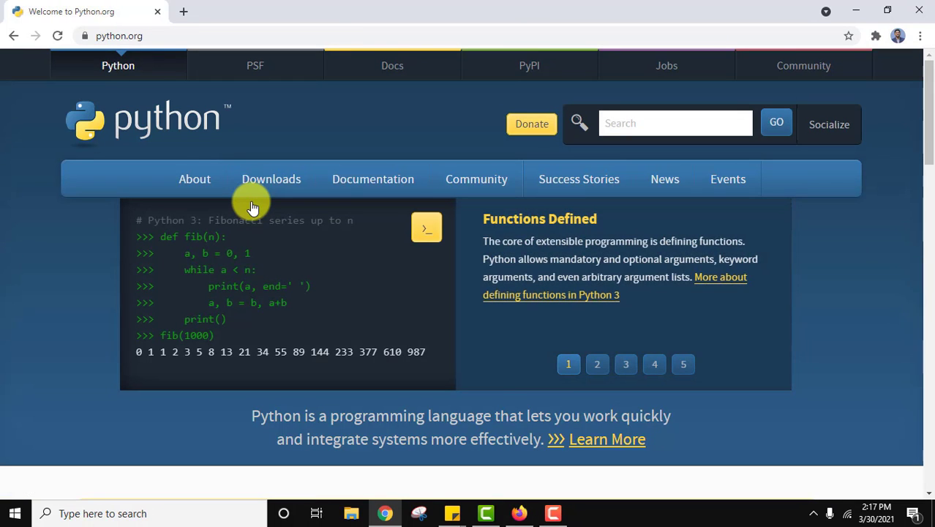
click(271, 179)
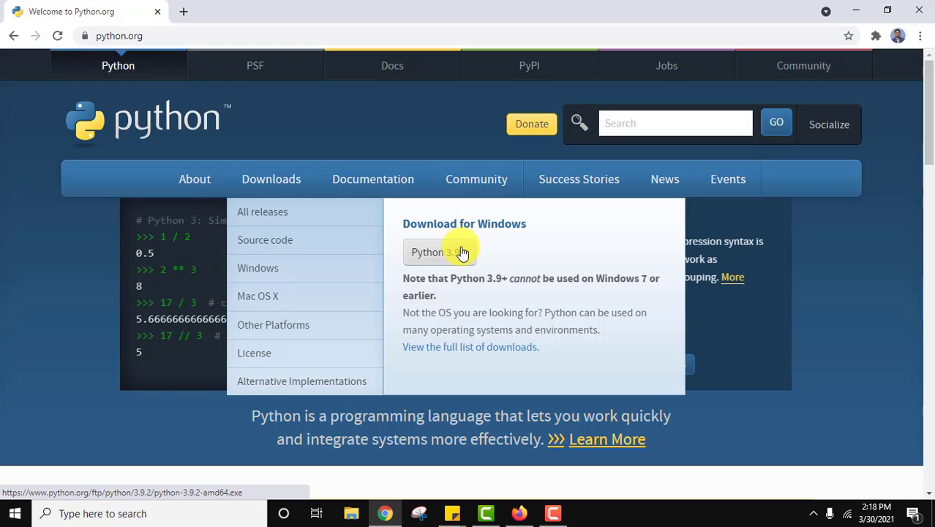
click(439, 252)
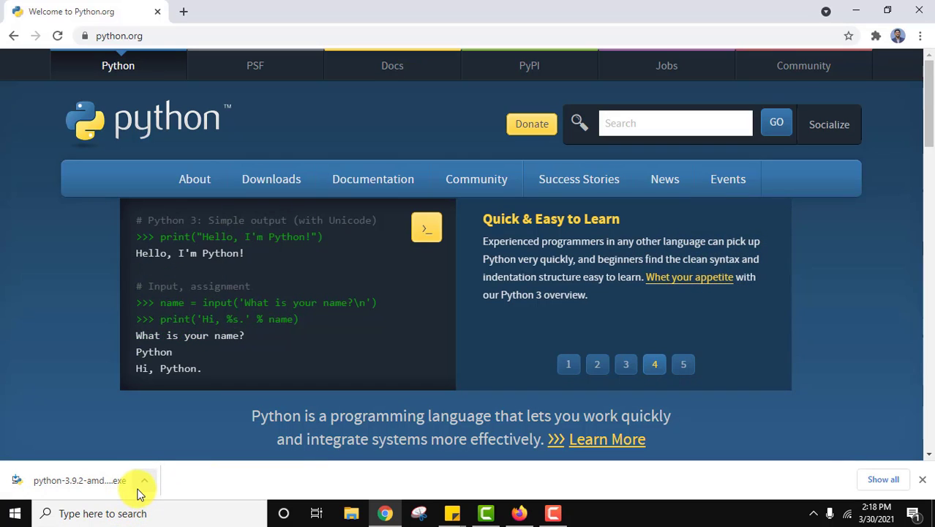
- Run the downloaded installer with 'Add Python 3.9 to PATH' ticked and choose Customize installation
click(683, 364)
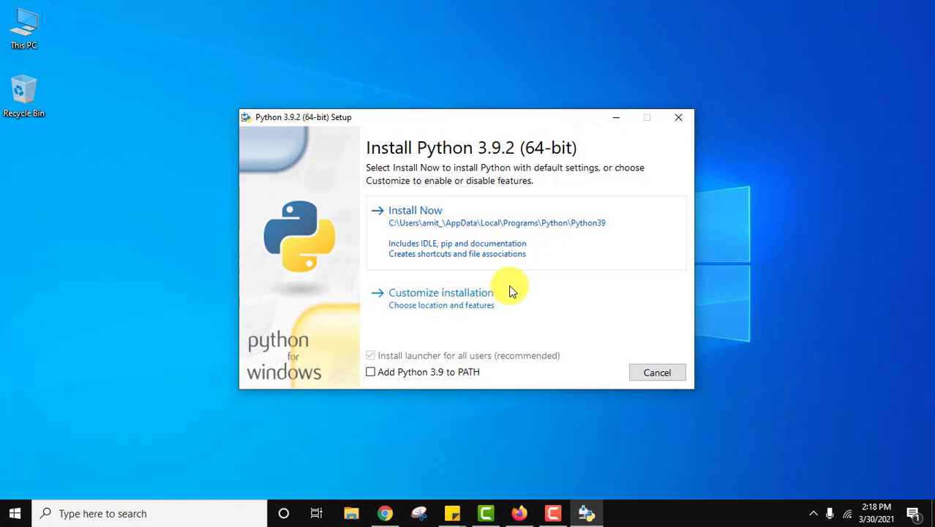
mouse_move(381, 372)
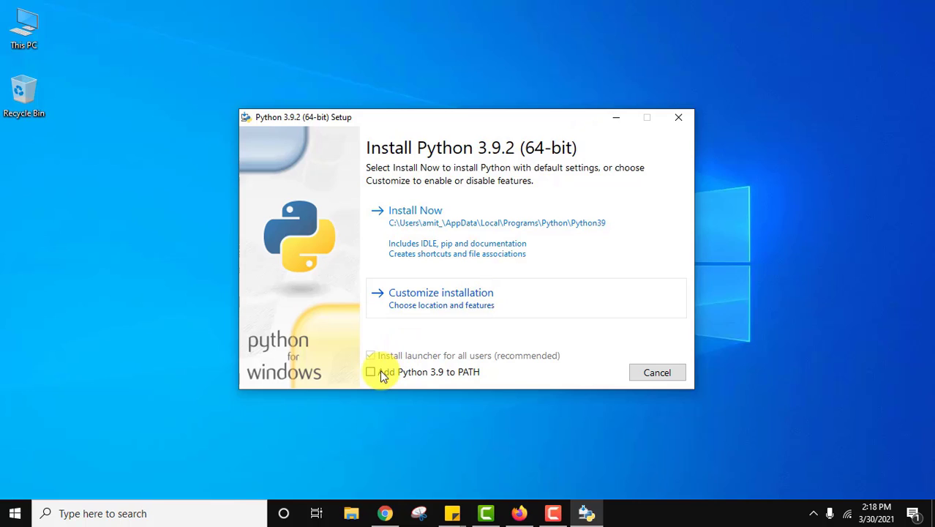
click(371, 372)
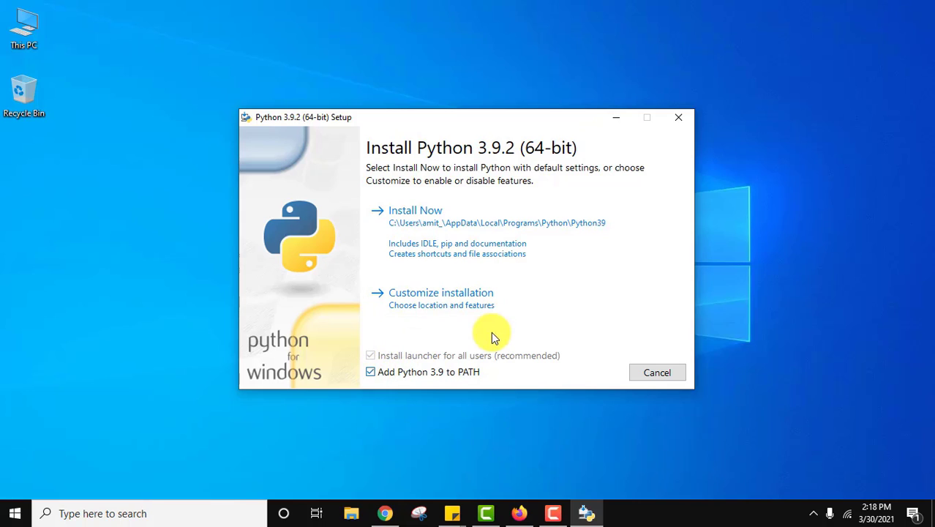
click(441, 292)
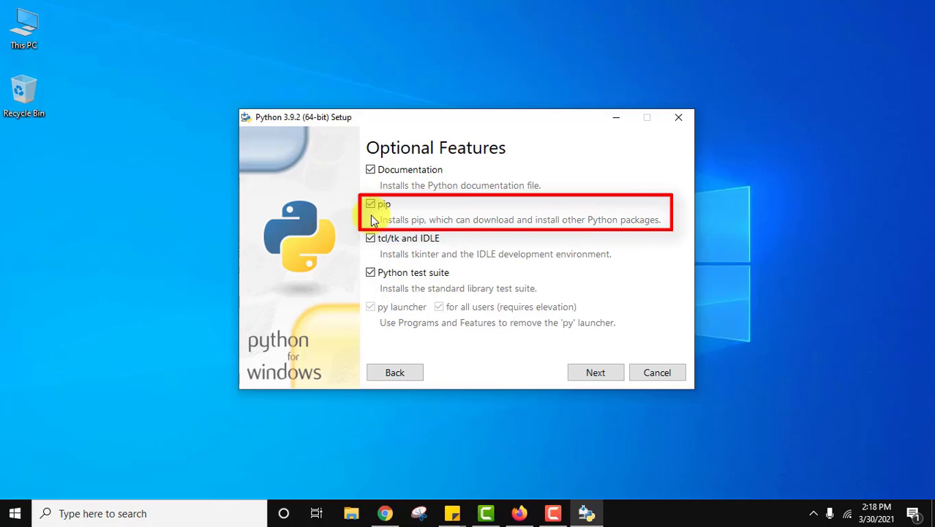
mouse_move(532, 235)
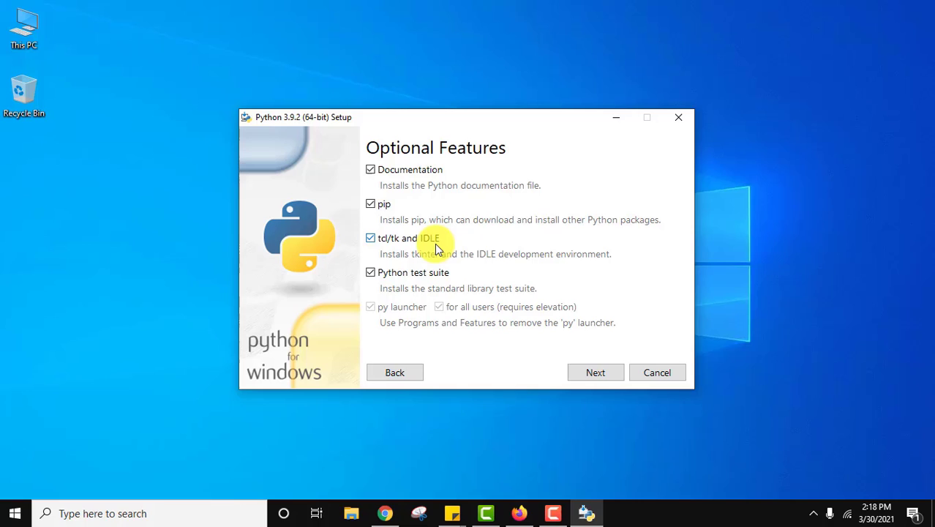
mouse_move(584, 344)
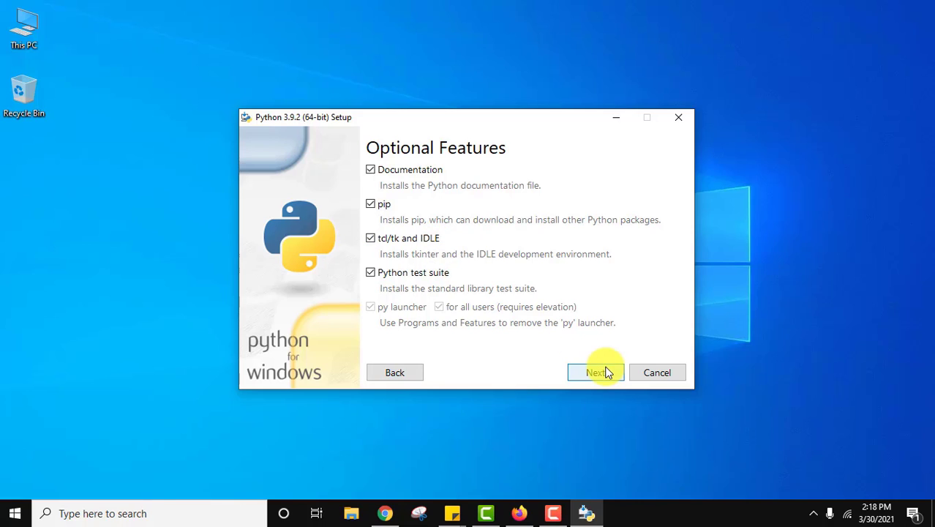
- Install for all users into C:\Program Files\Python39 with precompiled standard library and debug options
click(596, 373)
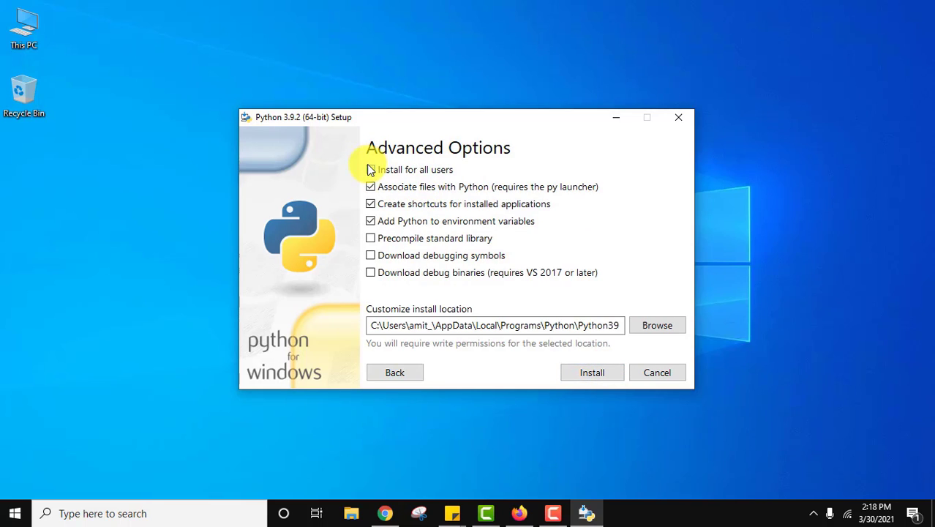
click(371, 169)
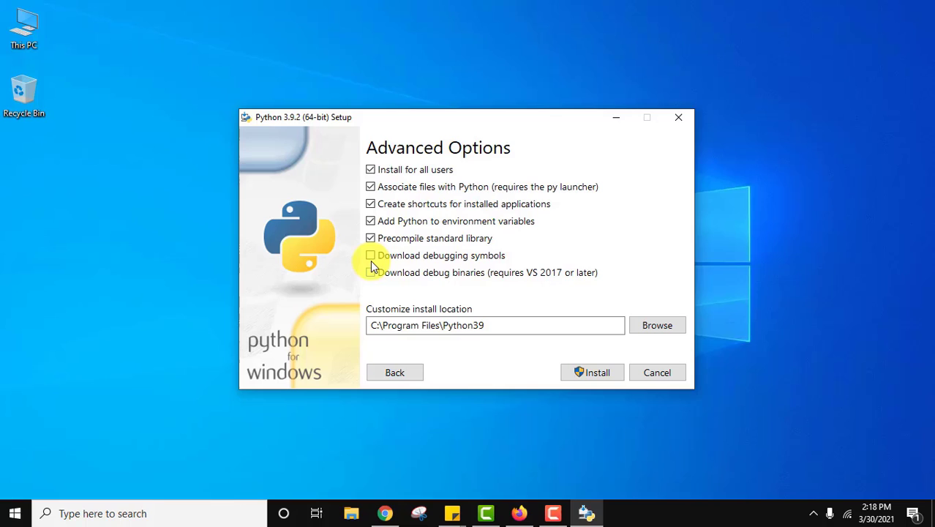
click(371, 256)
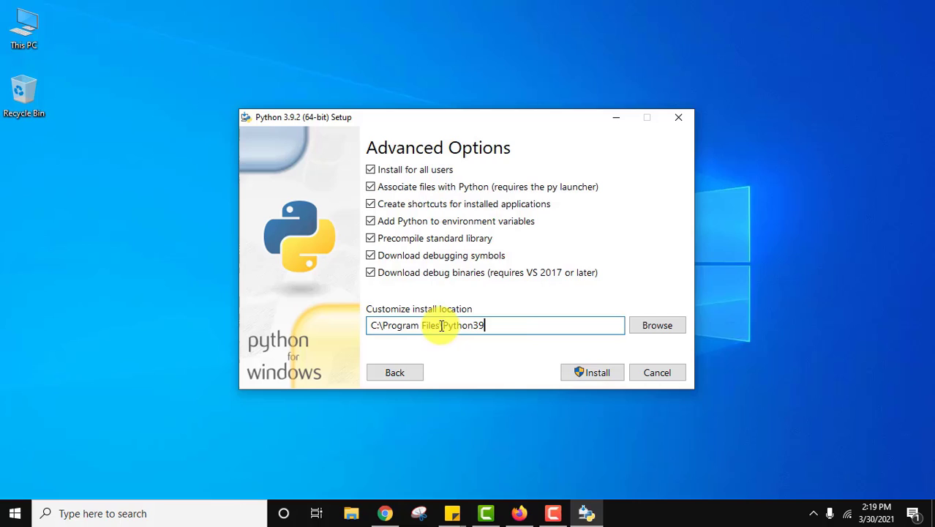
mouse_move(533, 330)
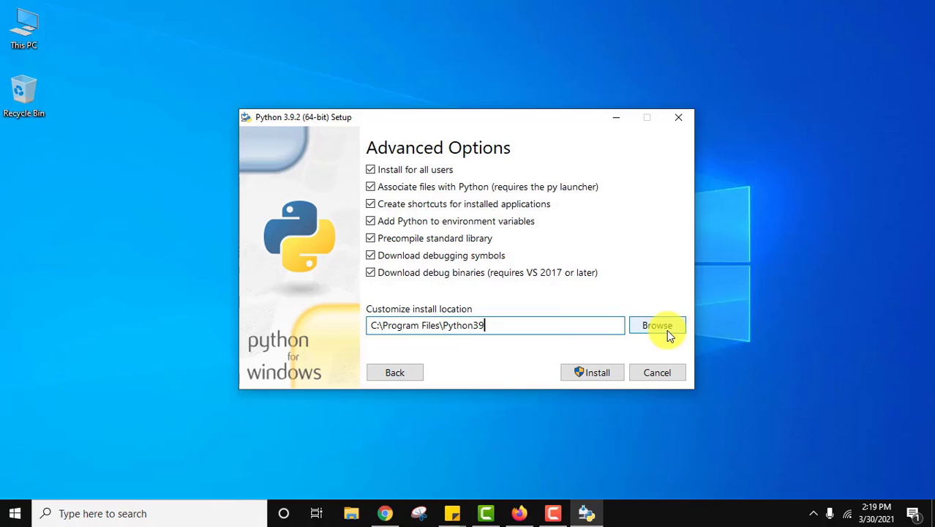
mouse_move(598, 373)
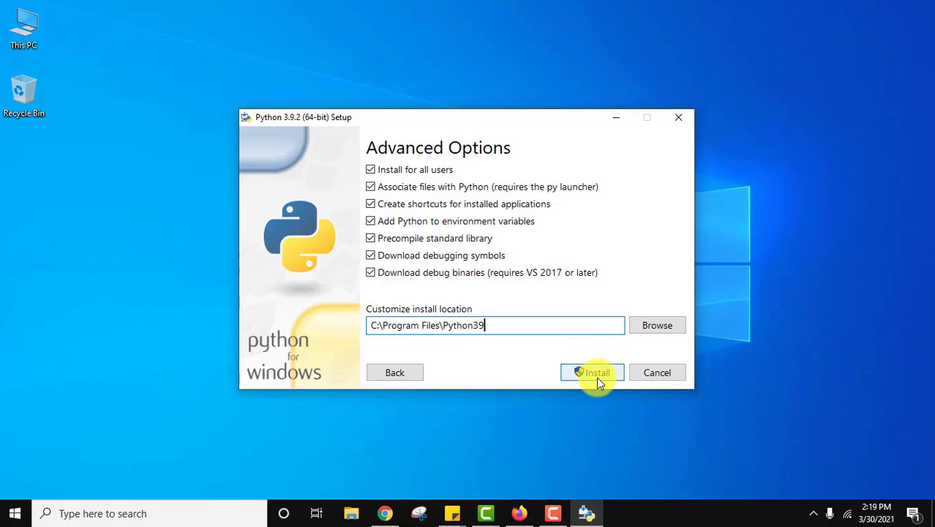
click(592, 372)
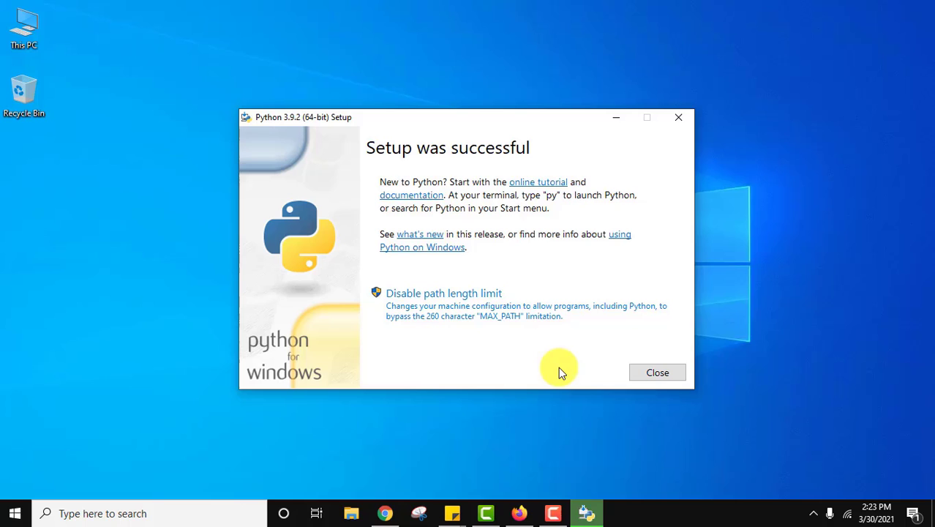
- Close the finished installer and launch IDLE from a Start search for 'python'
click(656, 373)
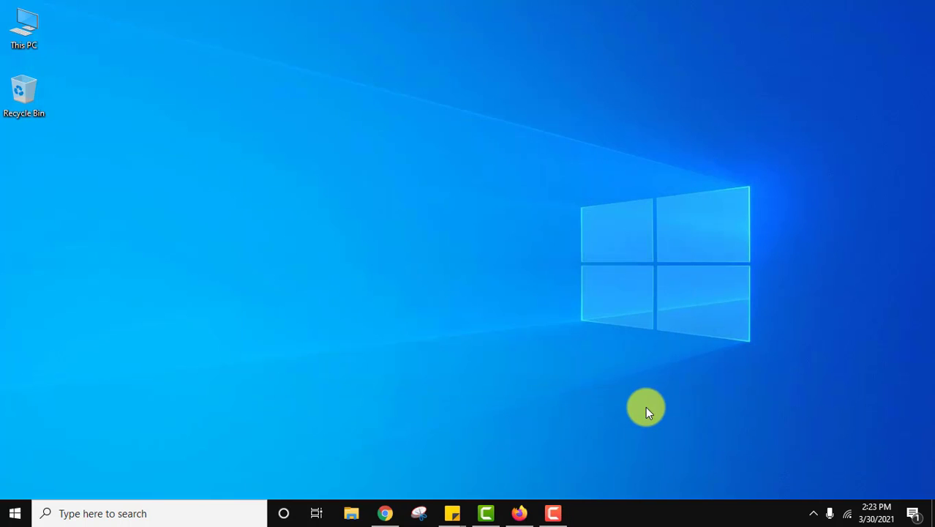
click(14, 513)
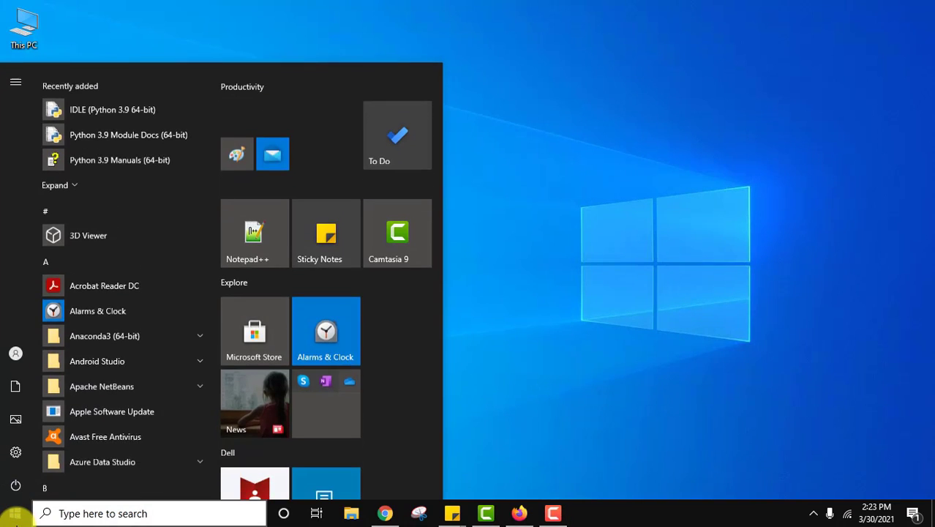
text(python)
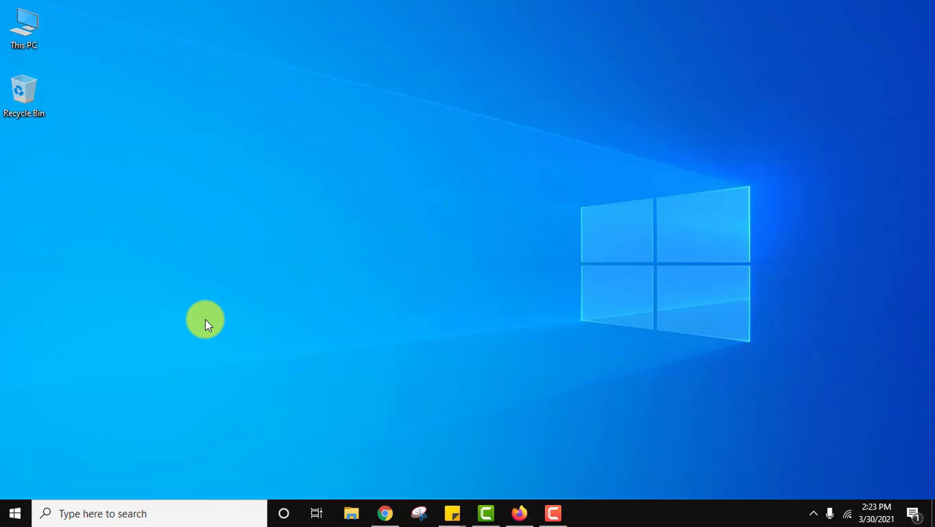
click(587, 513)
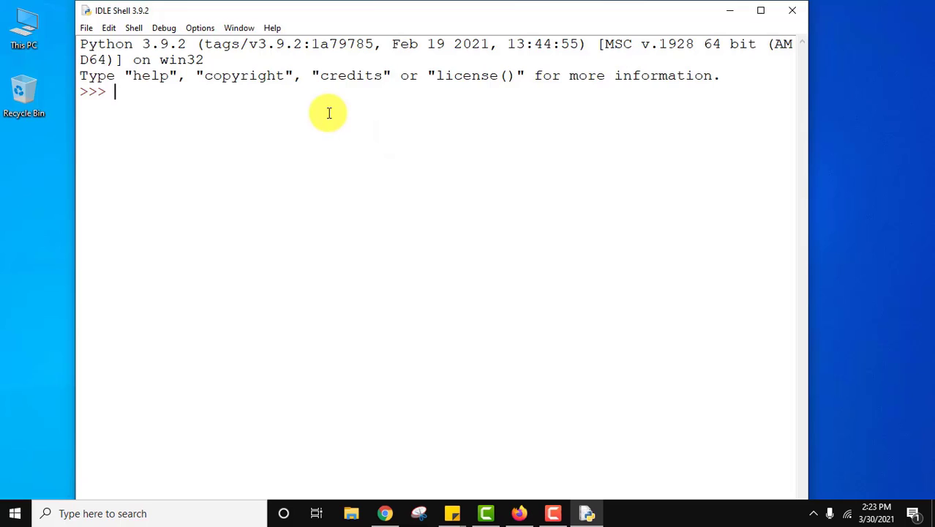
- Test a print("") statement with 'Amit' in the IDLE Shell 3.9.2 prompt
text(print)
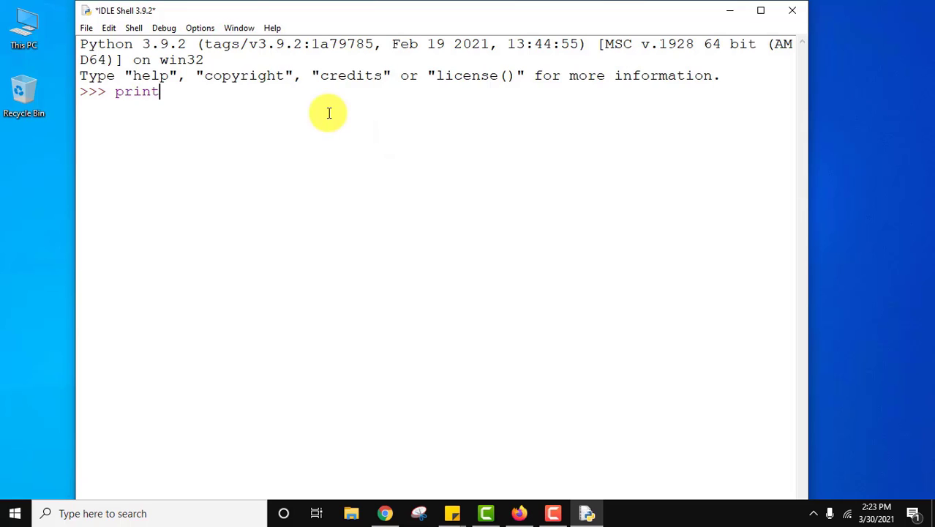
text(("");)
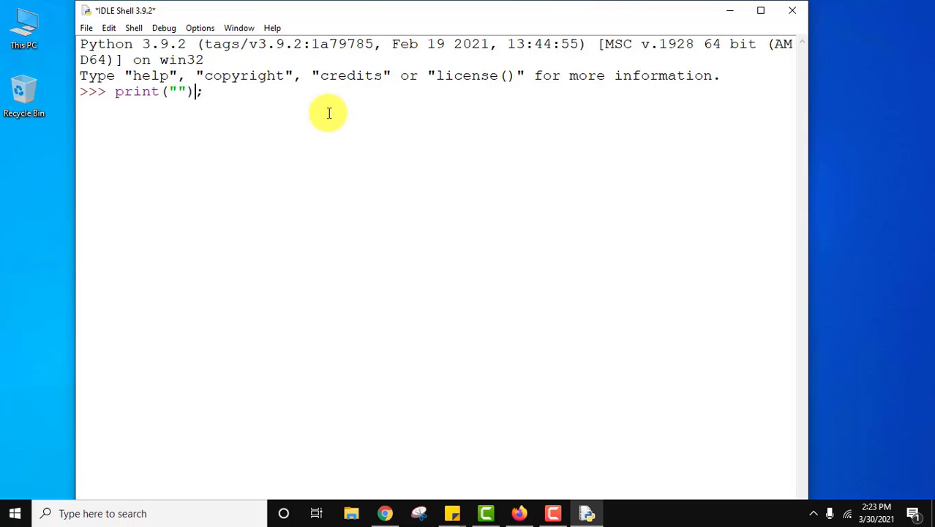
text(Amit)
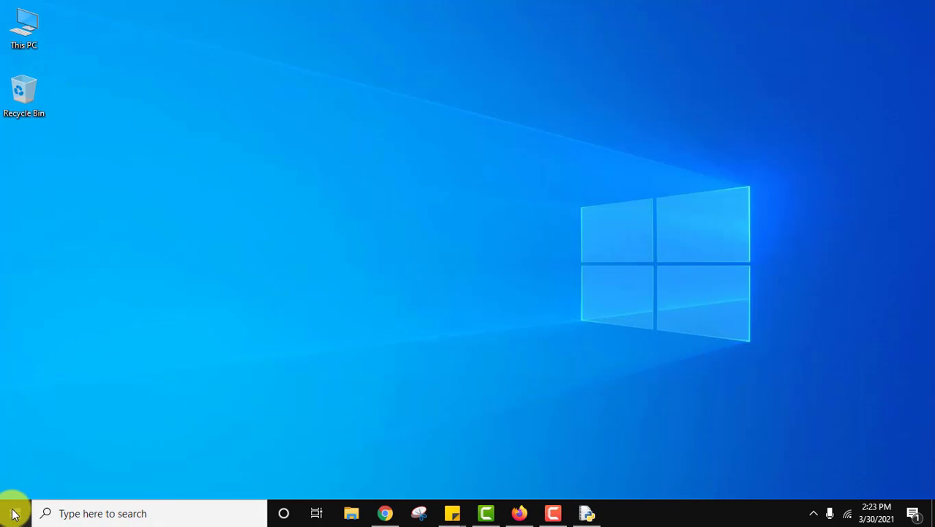
- Start Command Prompt and confirm 'python --version' reports Python 3.9.2
click(11, 513)
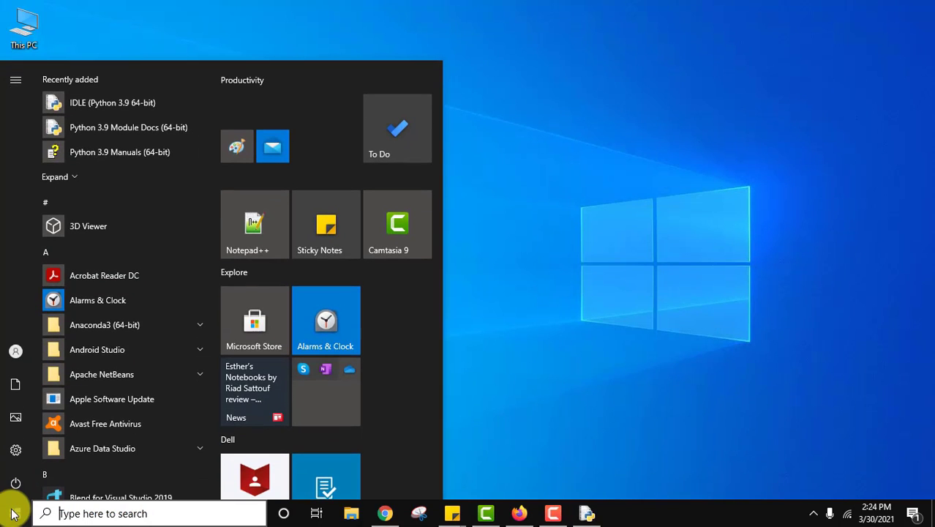
text(cmd)
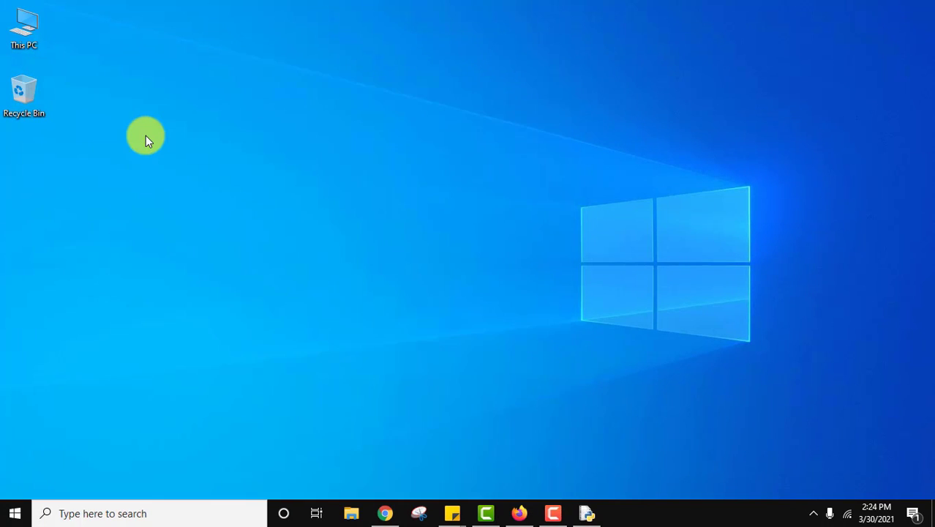
text(pyth)
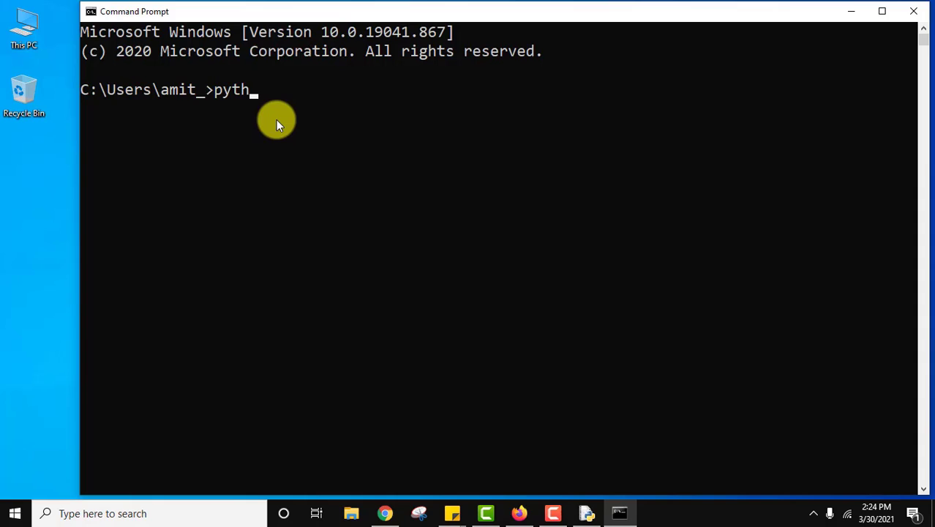
text(on --versio)
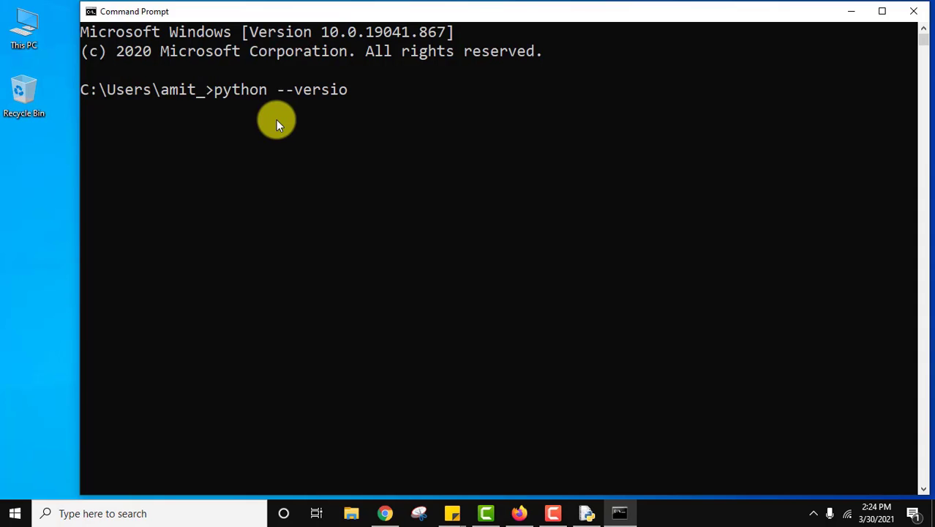
text(n)
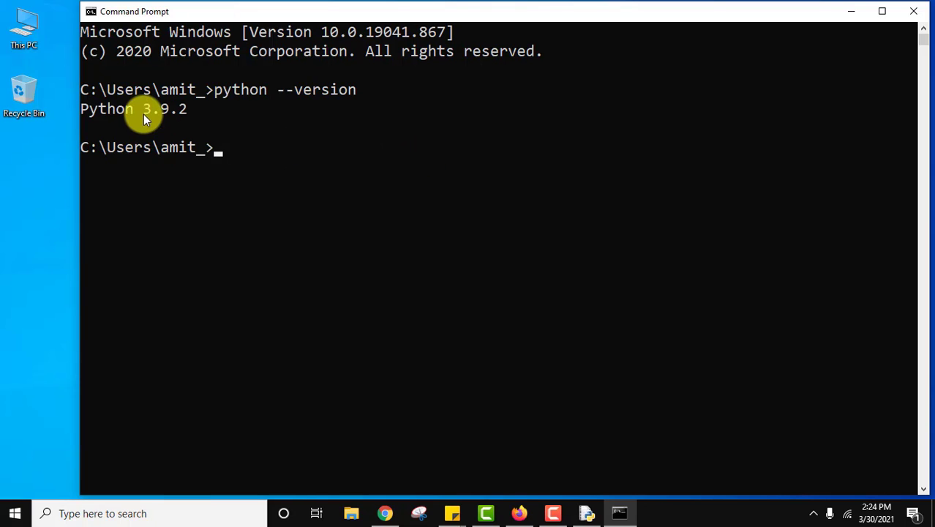
mouse_move(211, 126)
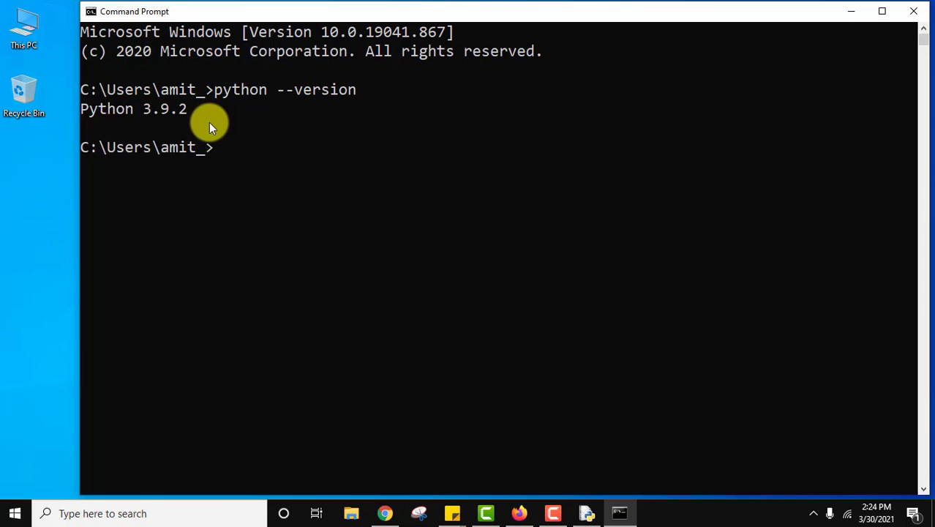
- Confirm 'py --version' also reports Python 3.9.2
text(py --v)
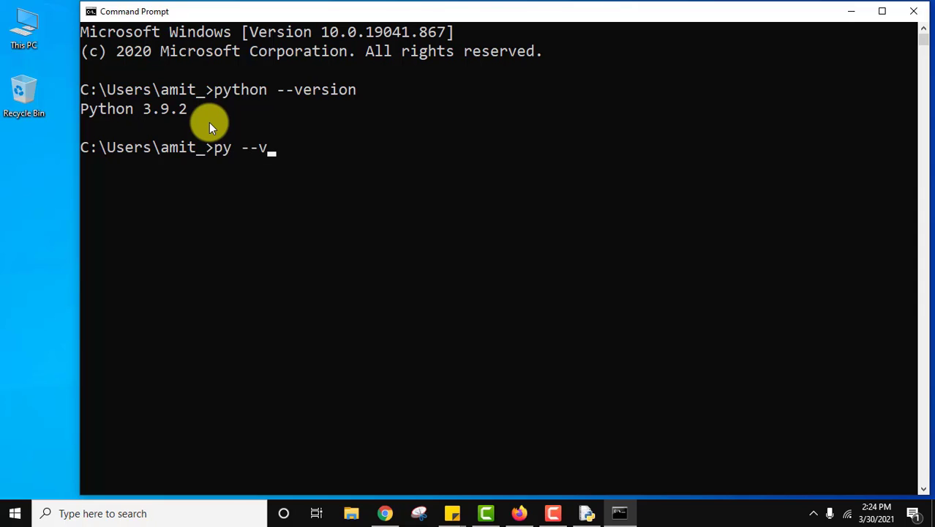
text(ersion)
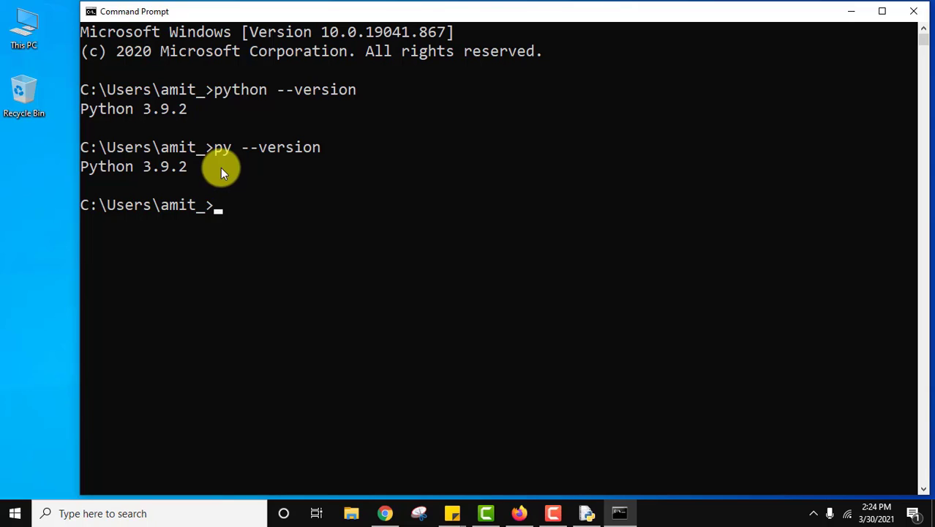
- Run 'py -m pip --version', showing pip 20.2.3 for Python 3.9
text(py -m p)
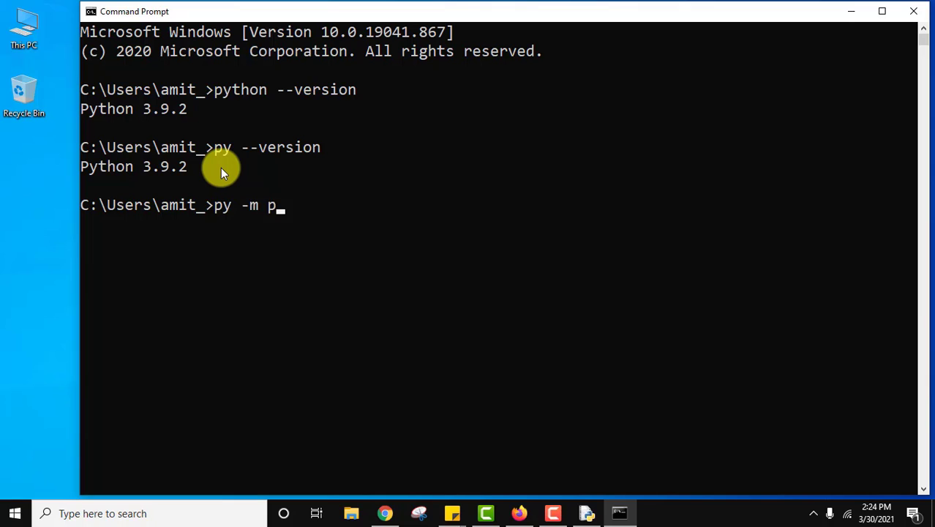
text(ip --version)
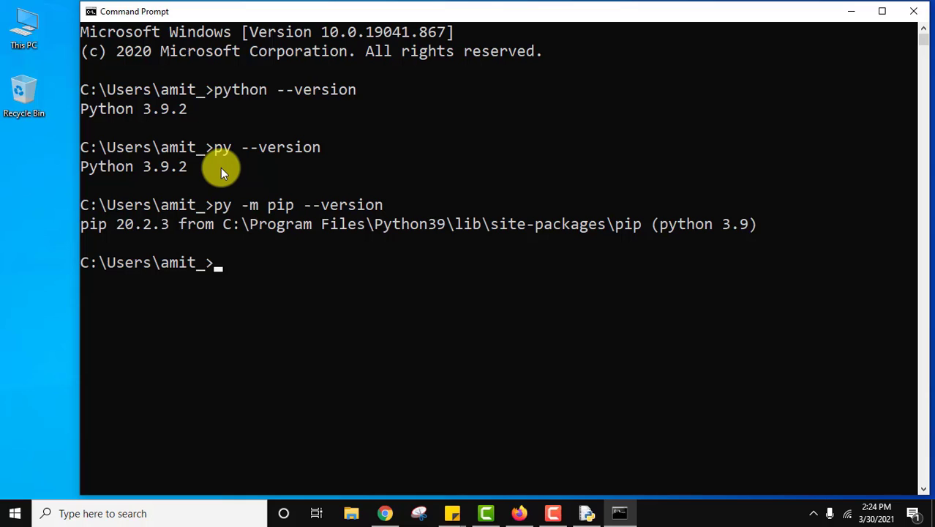
mouse_move(144, 223)
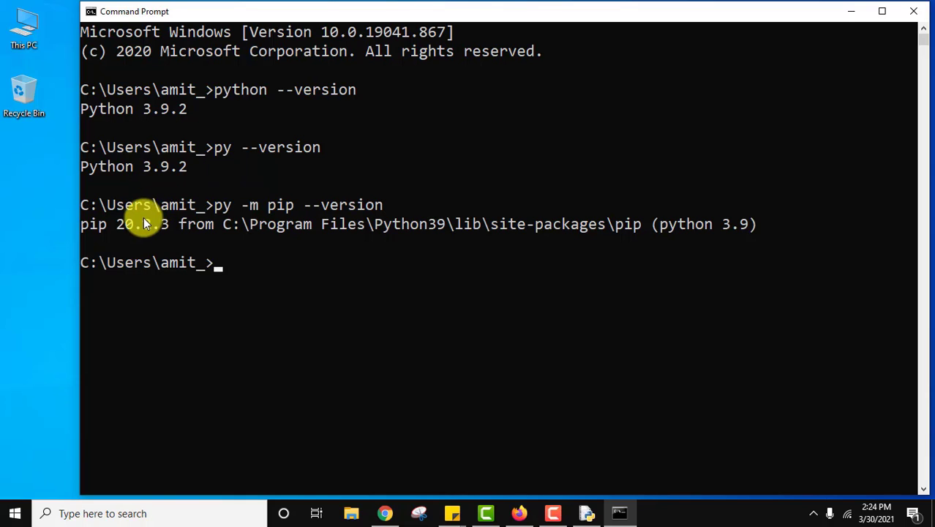
mouse_move(271, 260)
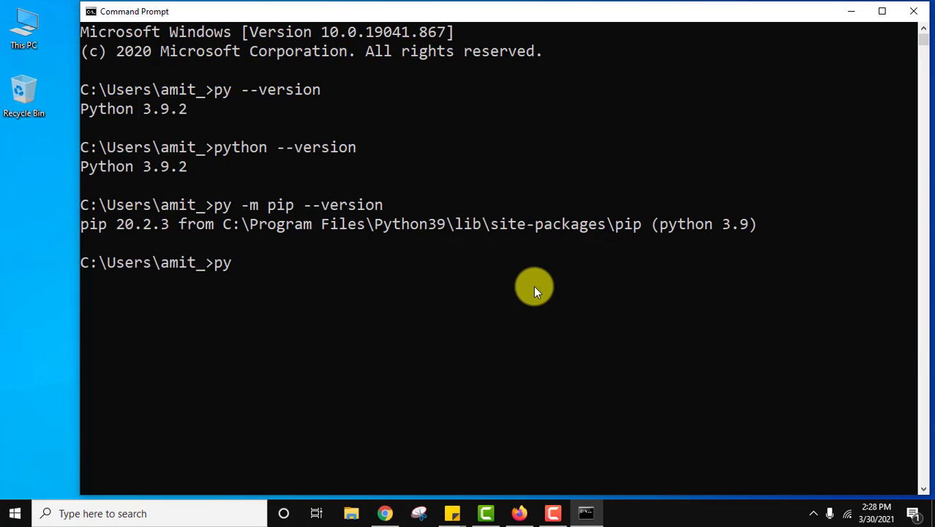
- Run 'py -m pip install numpy', installing numpy 1.20.2 as a user install
text(-m pip install n)
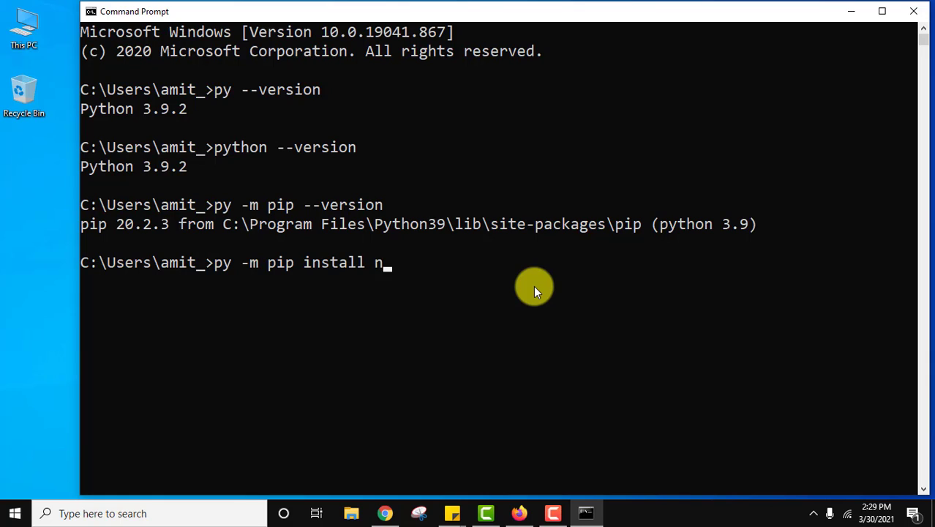
text(umpy)
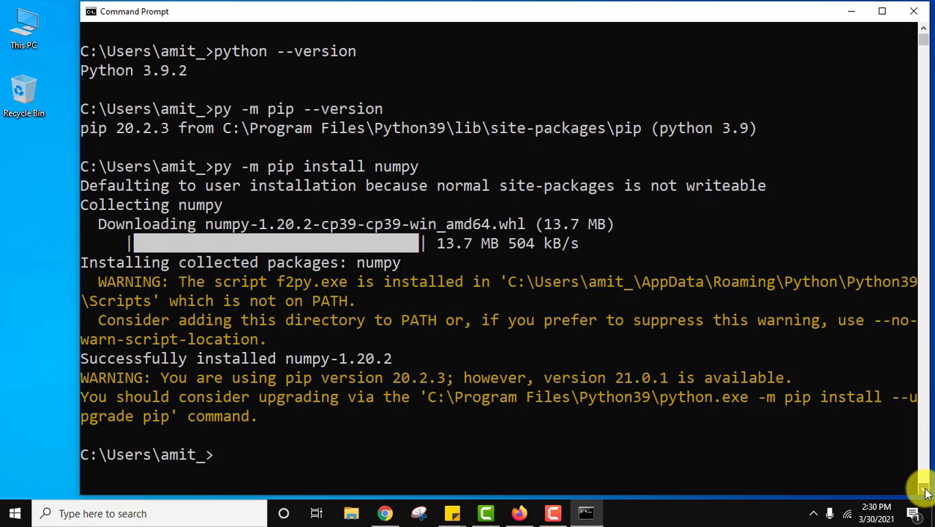
scroll(down, 3)
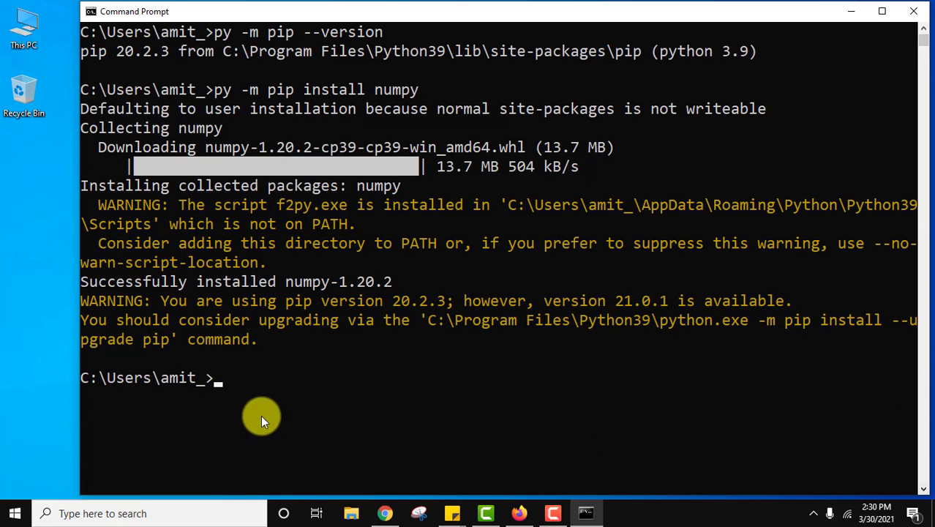
mouse_move(423, 349)
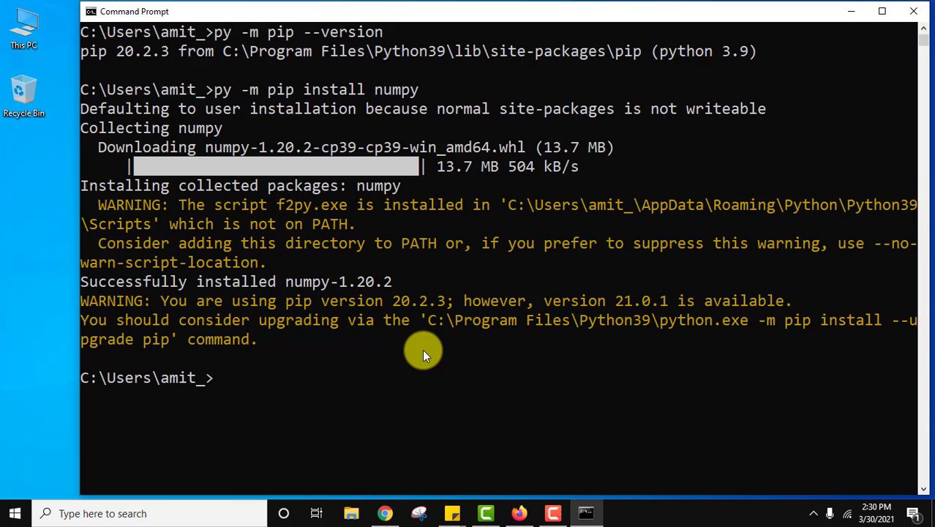
- Upgrade pip with 'py -m pip install --upgrade pip' and confirm it now reports 21.0.1
text(py -)
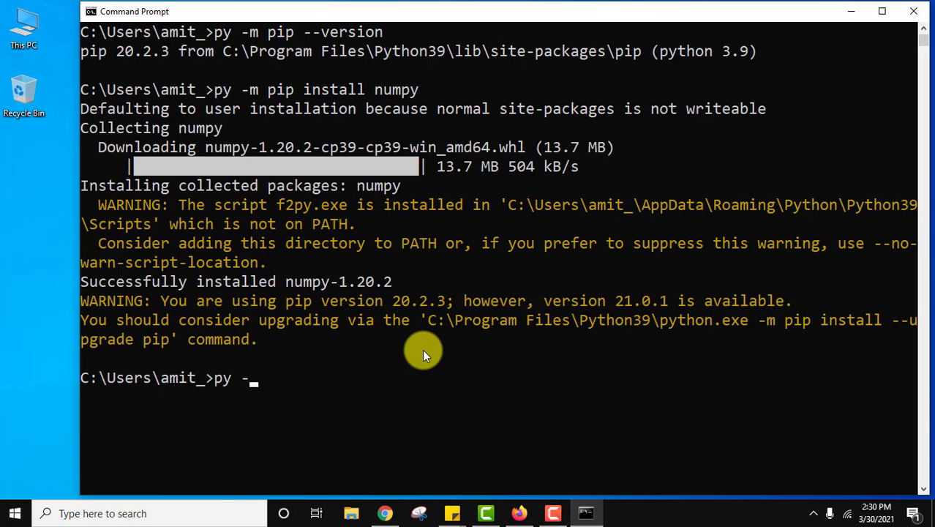
text(m pip in)
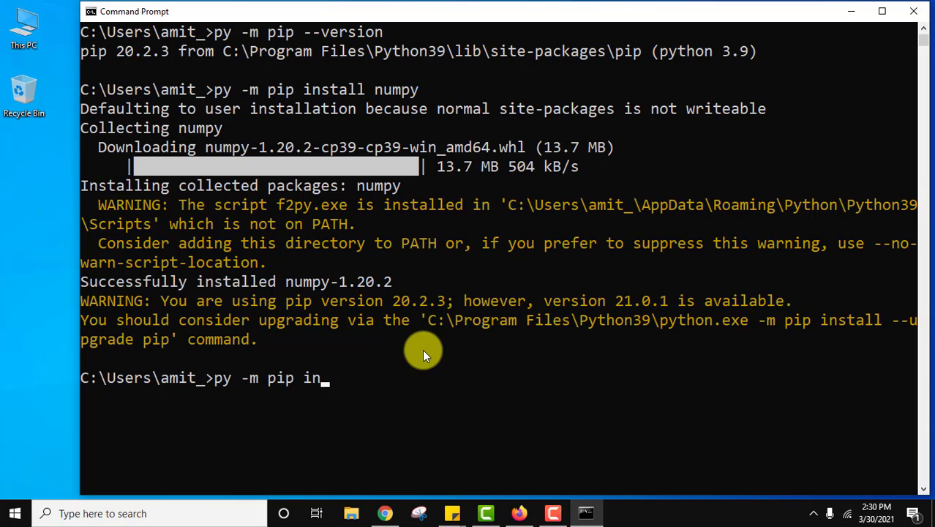
text(stall --)
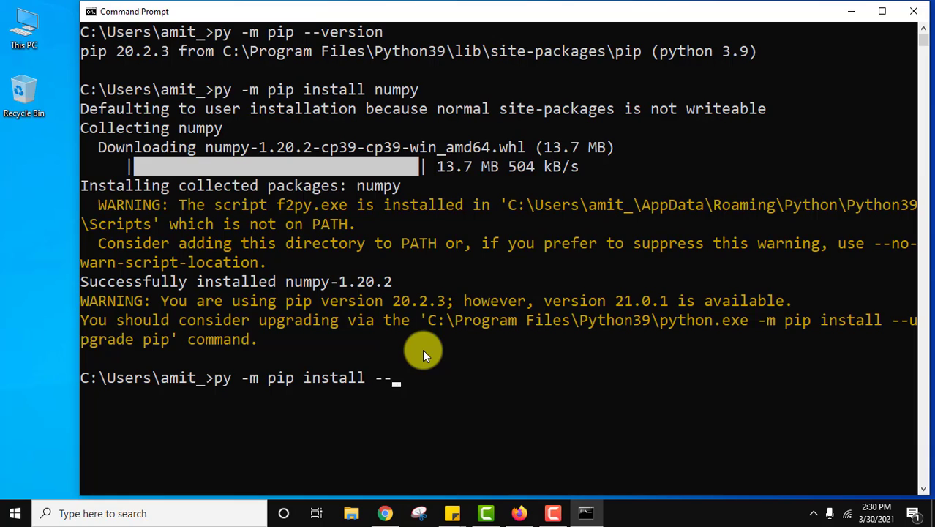
text(upgrade pi)
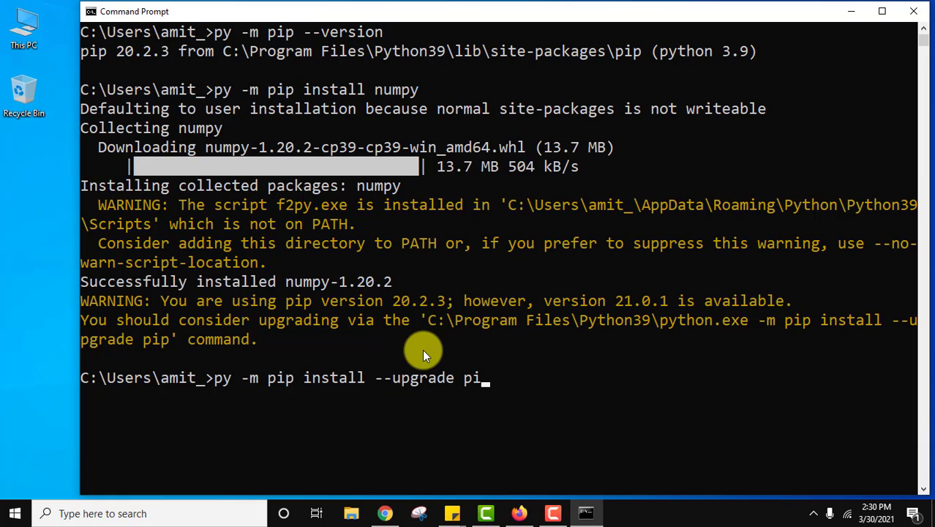
text(p)
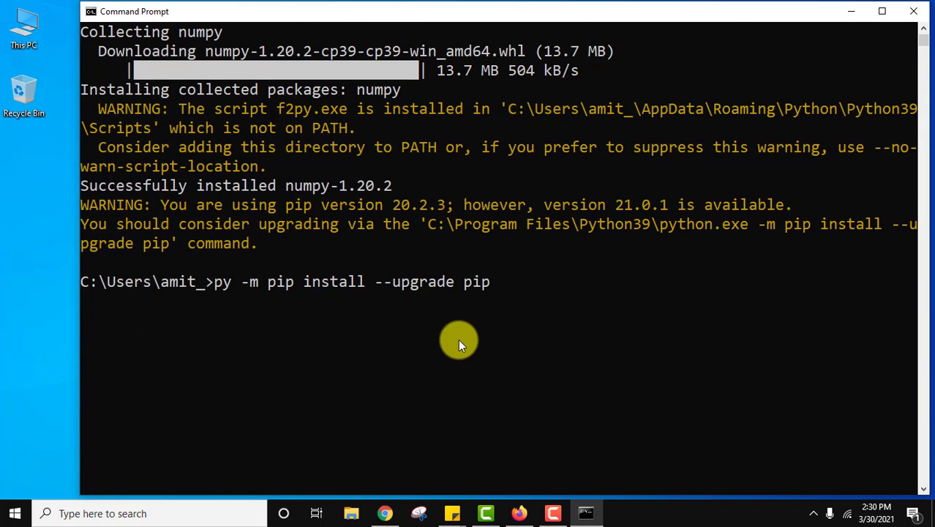
key(enter)
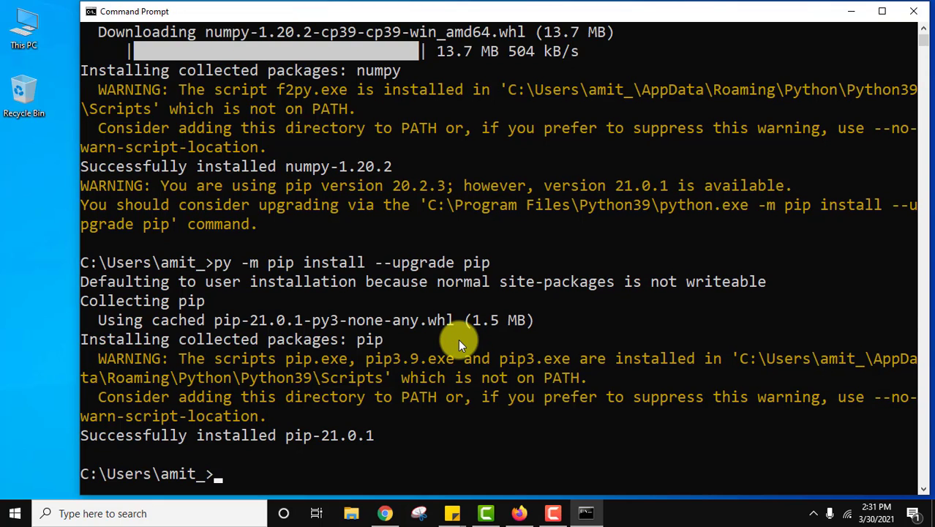
mouse_move(269, 445)
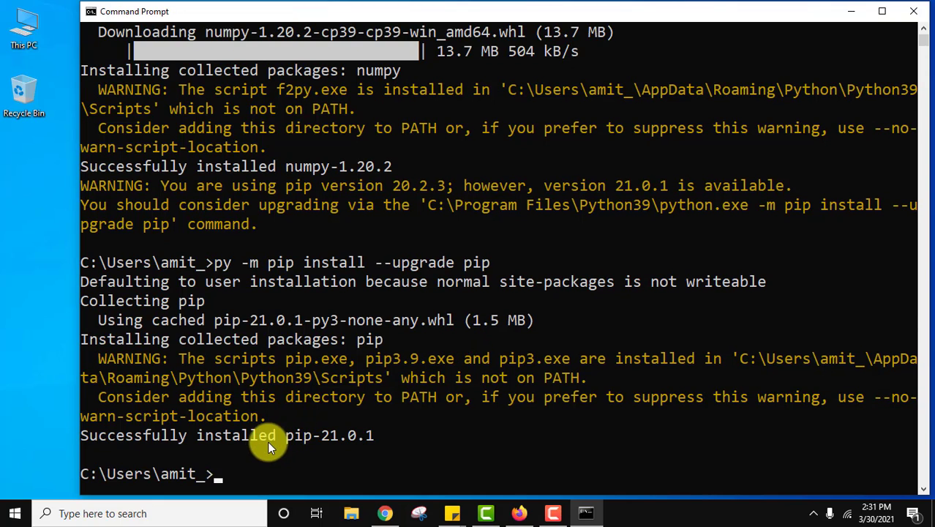
mouse_move(338, 445)
text(py -m pip --version)
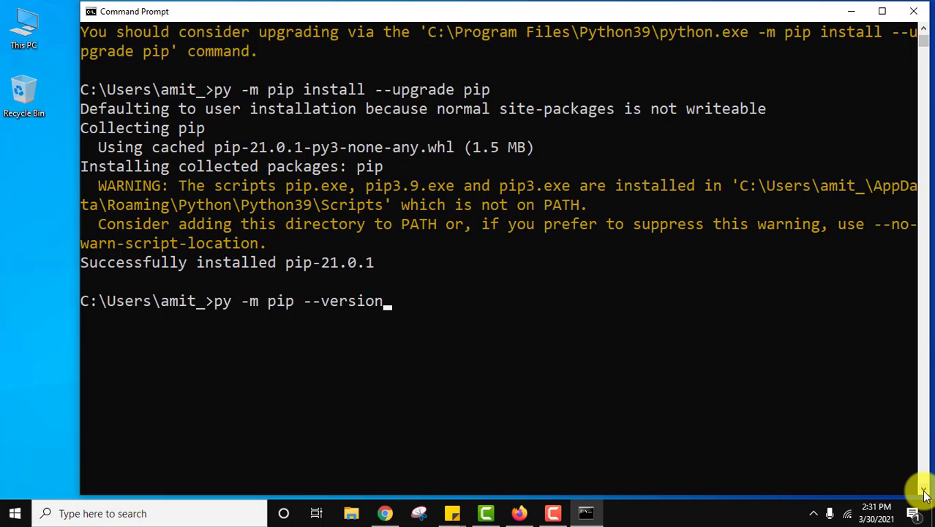
key(enter)
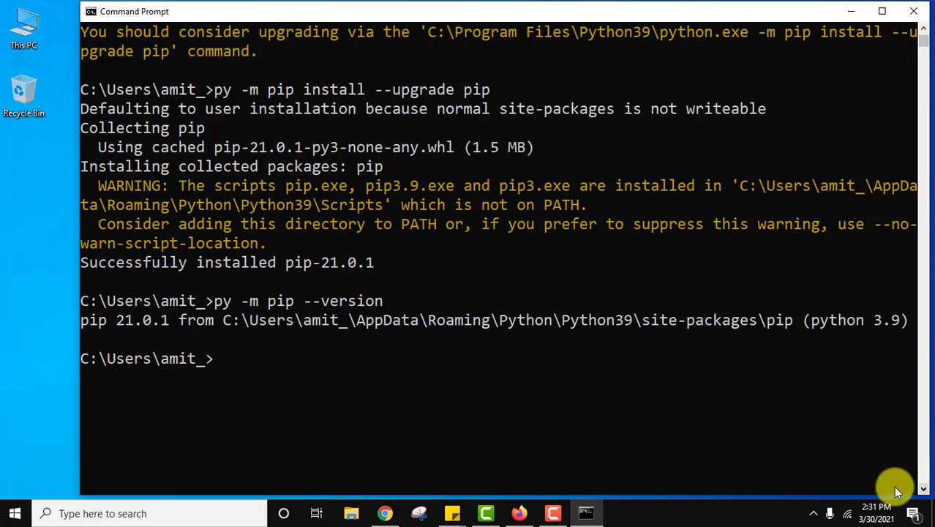
mouse_move(257, 349)
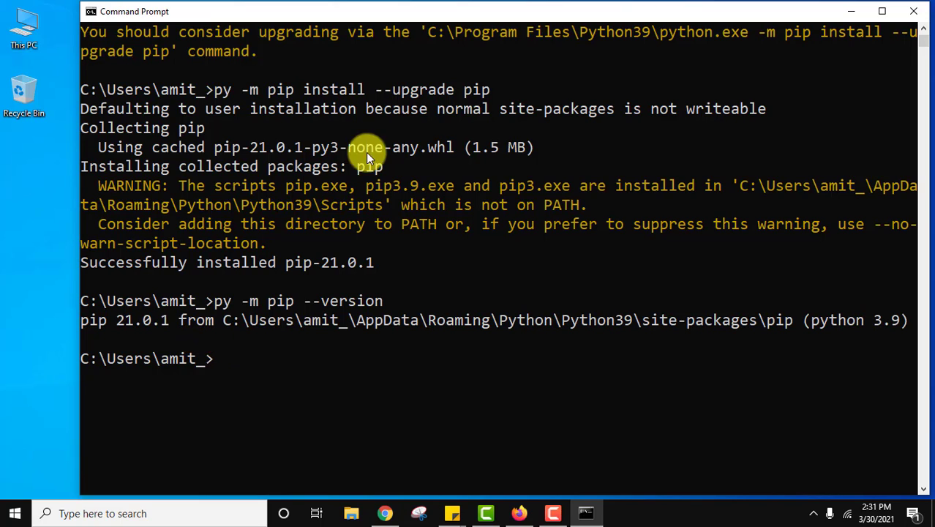
- Begin a new 'py -m pip install' command at the prompt for the next package
text(py -m pip install numpy)
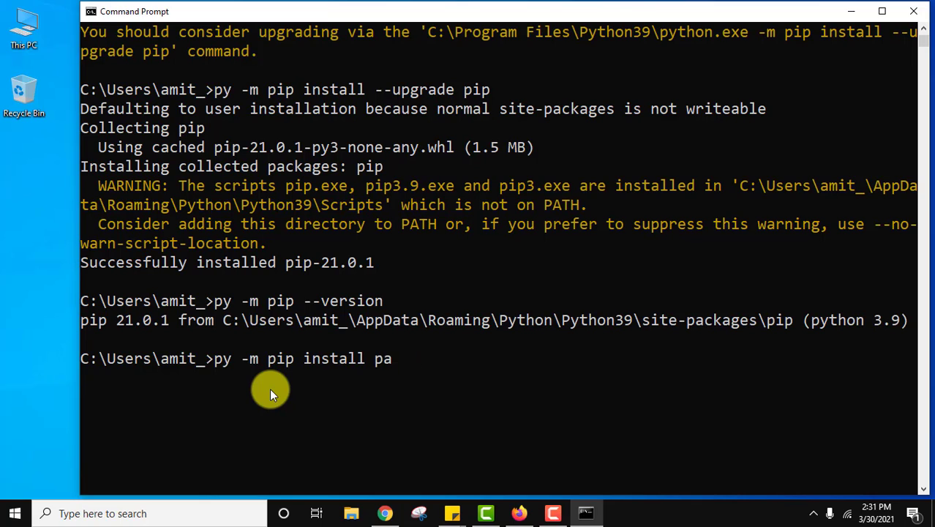
- Finish 'py -m pip install pandas', installing pandas 1.2.3 with python-dateutil, pytz and six
text(ndas)
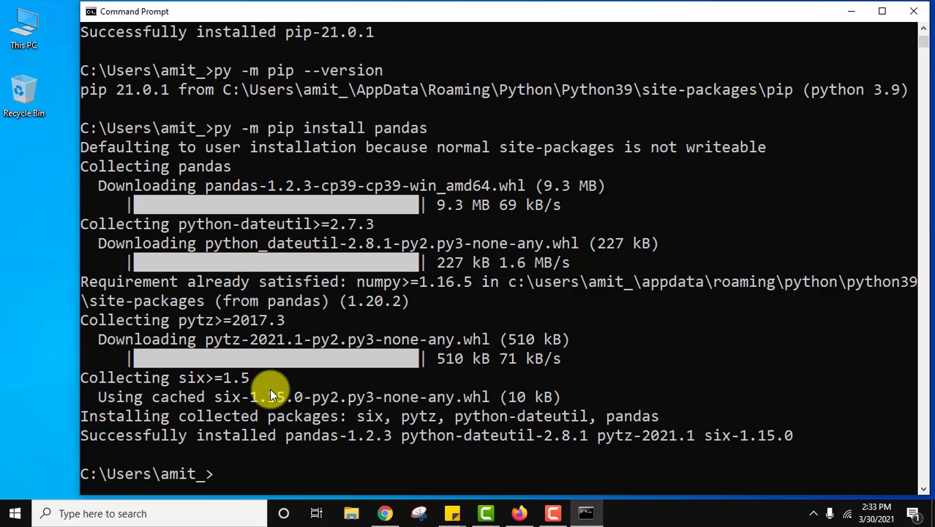
mouse_move(300, 479)
text(py -m pip install matplo)
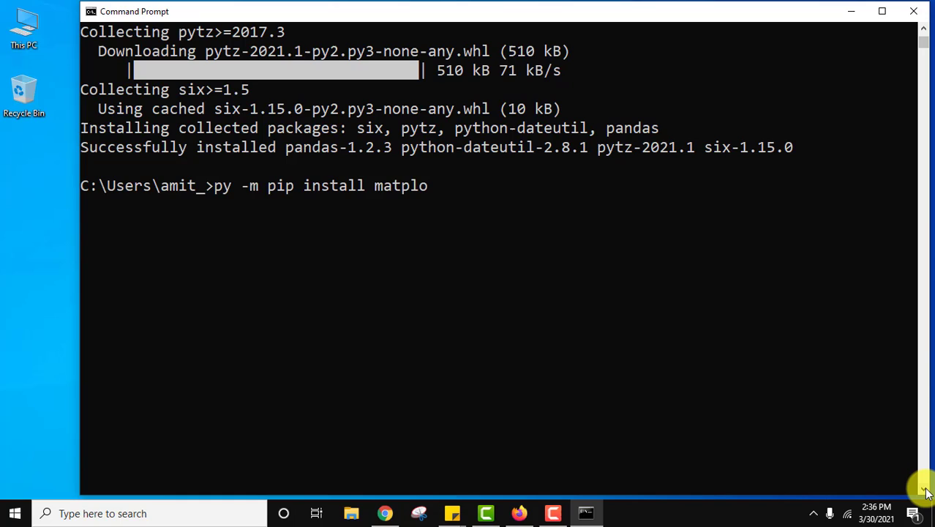
- Run 'py -m pip install matplotlib' and confirm matplotlib 3.4.0 installs with cycler, kiwisolver, pillow and pyparsing
text(tlib)
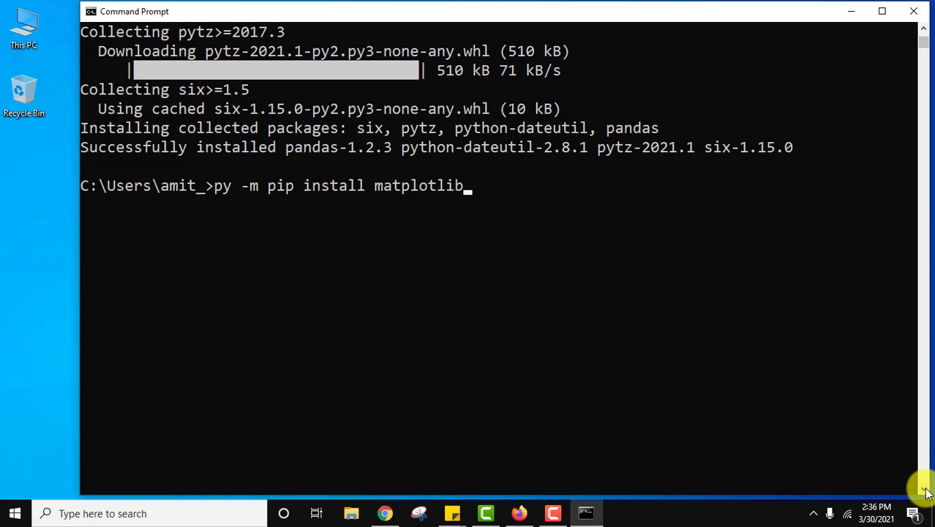
key(enter)
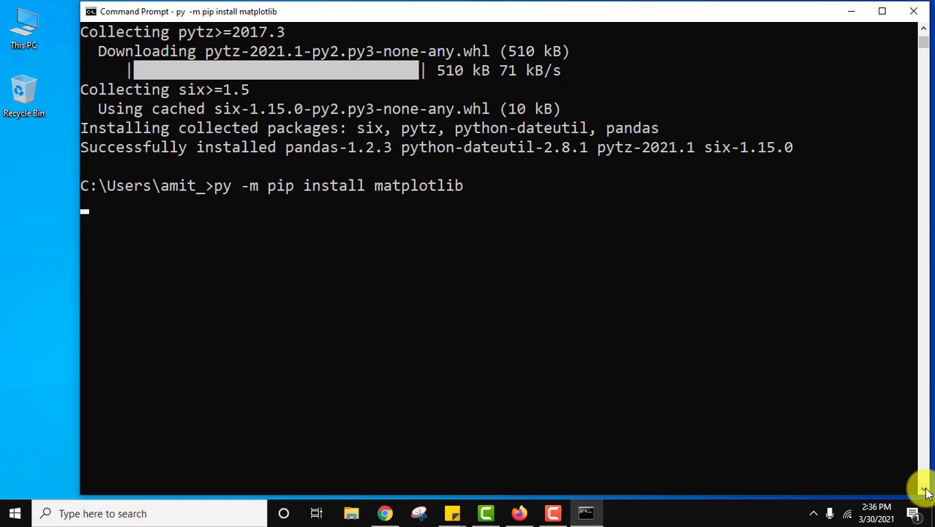
key(enter)
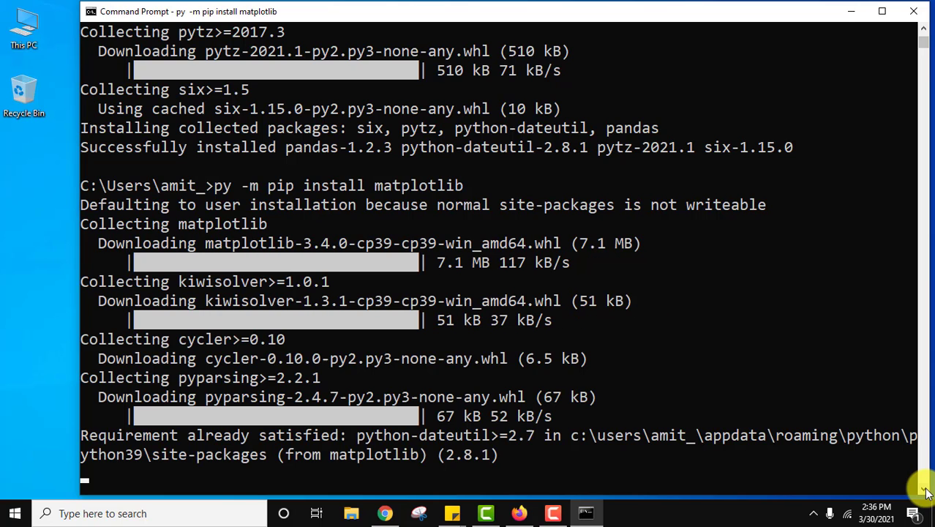
scroll(down, 3)
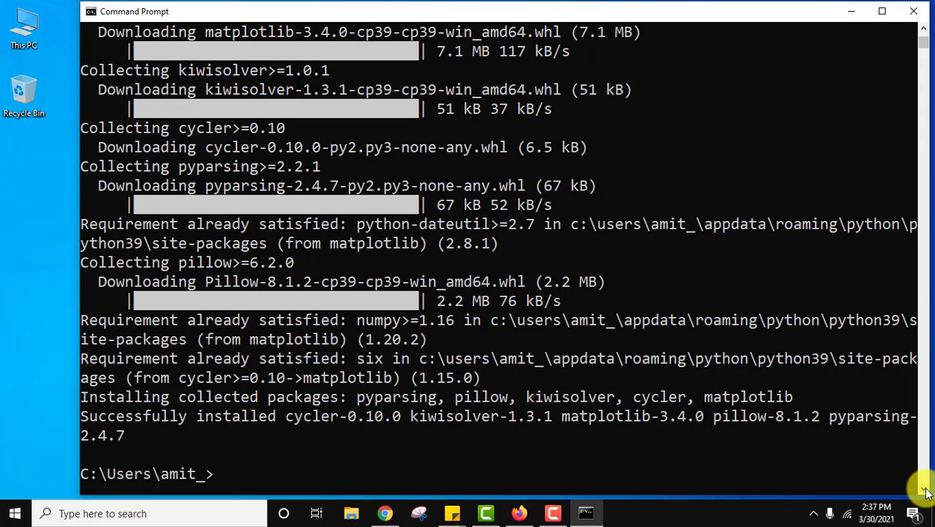
scroll(up, 3)
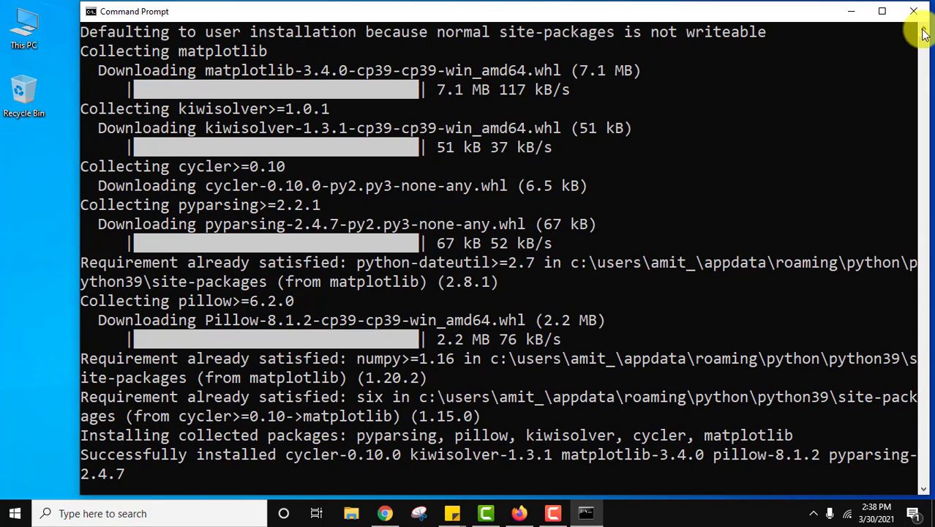